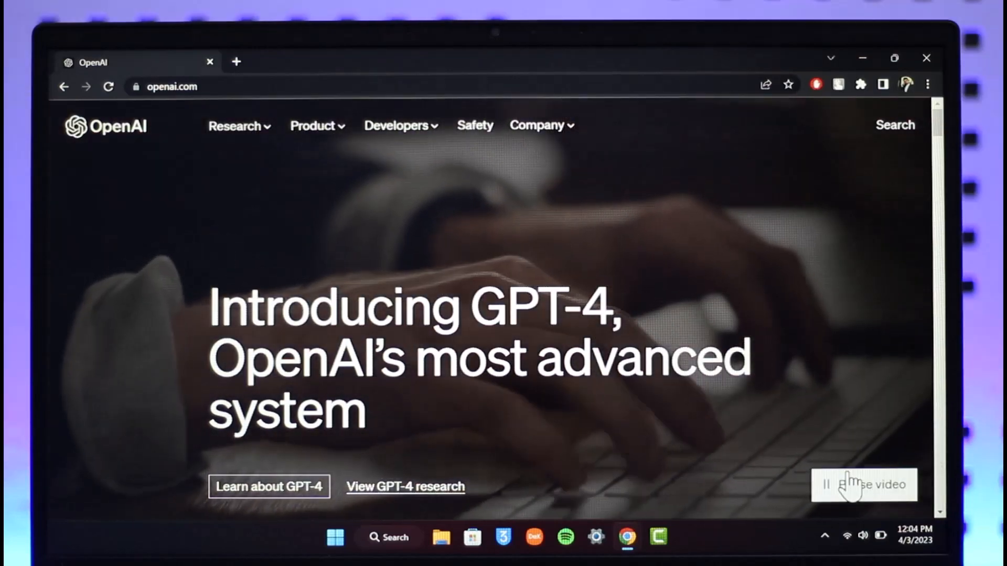
Pause the hero background video behind the GPT-4 headline on openai.com.
left_click(865, 485)
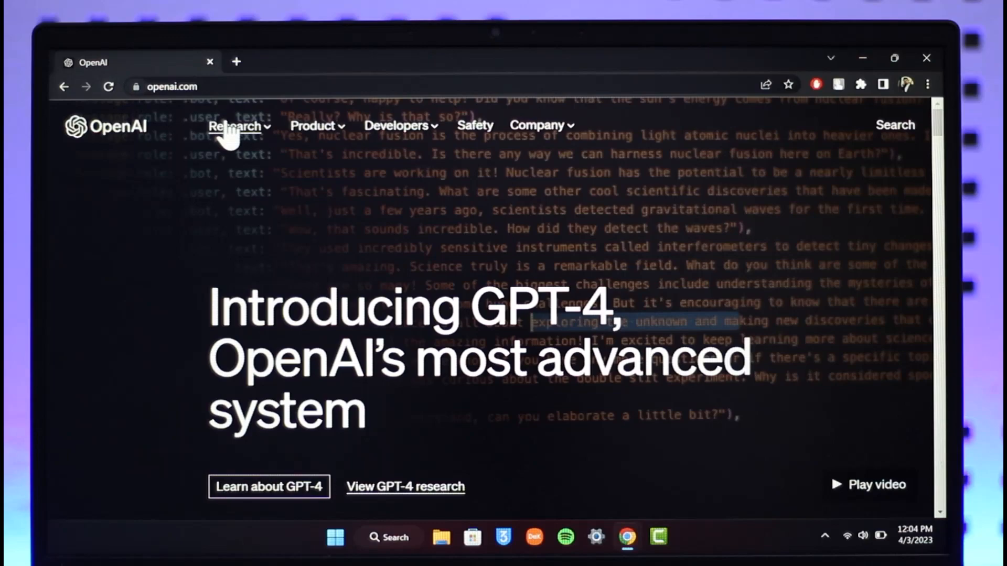
scroll("down", 3)
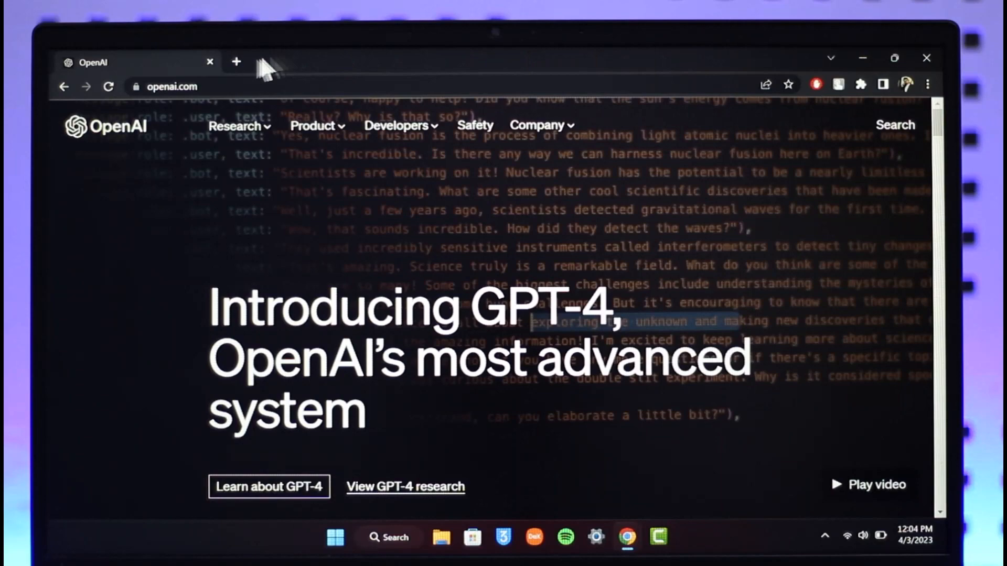
Load chat.openai.com in a new tab beside the OpenAI site.
left_click(237, 62)
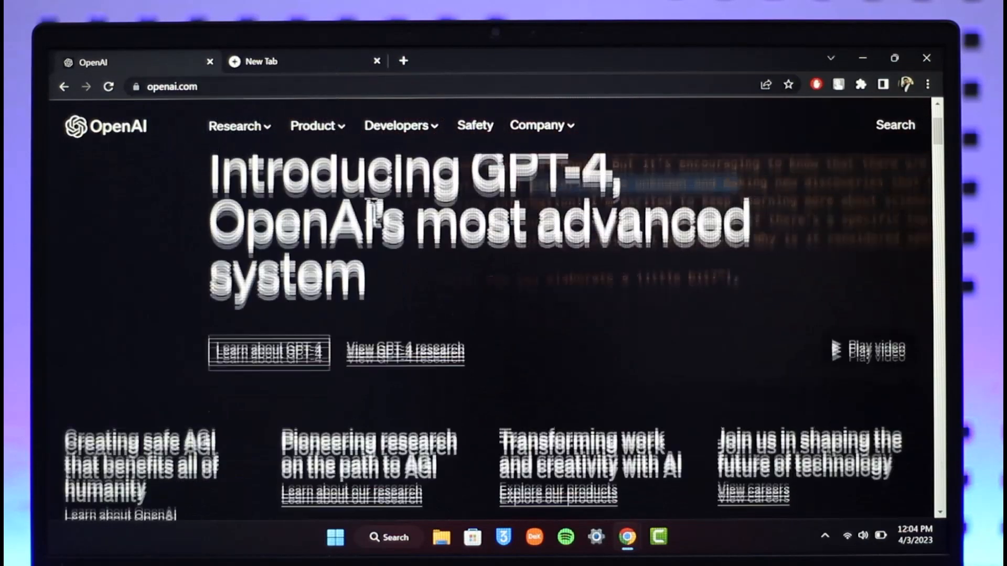
left_click(257, 61)
type("cha")
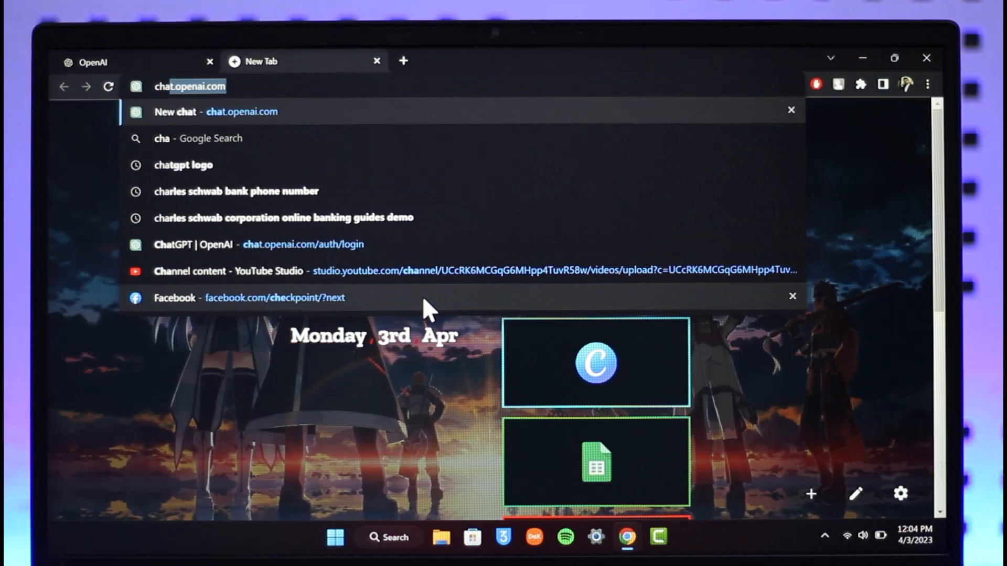
left_click(218, 111)
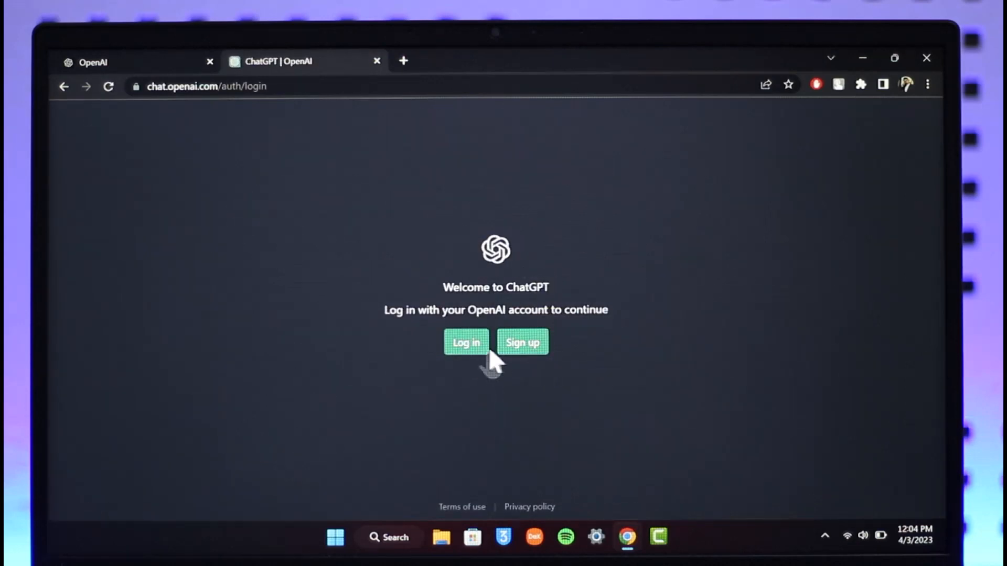
Log in to ChatGPT with Continue with Google using the saved Google account.
left_click(465, 342)
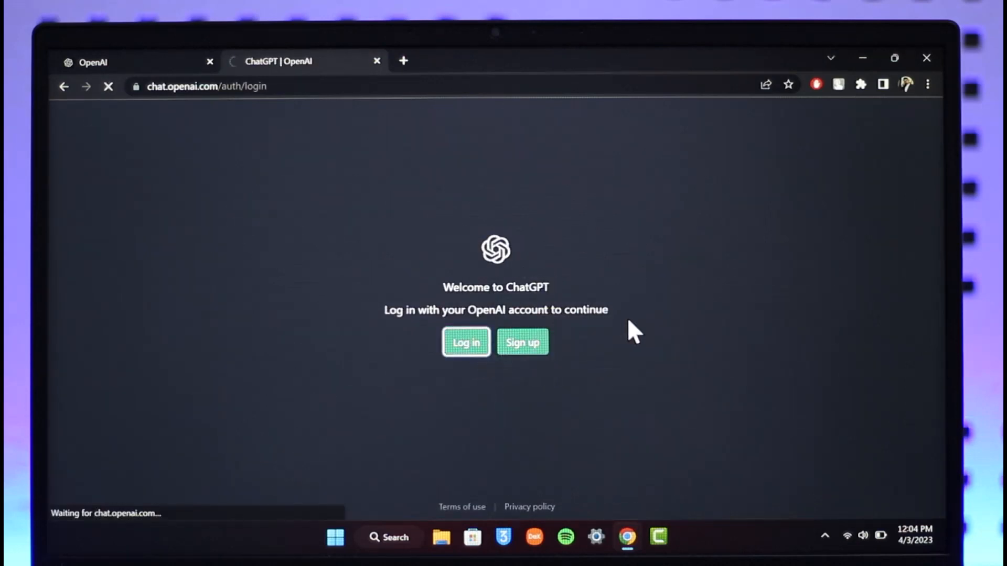
left_click(465, 342)
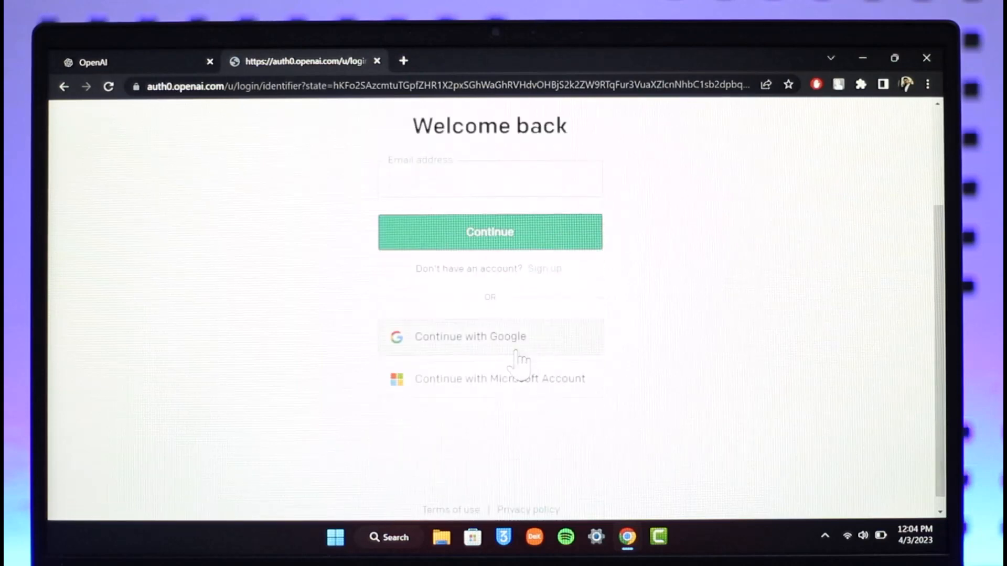
left_click(490, 337)
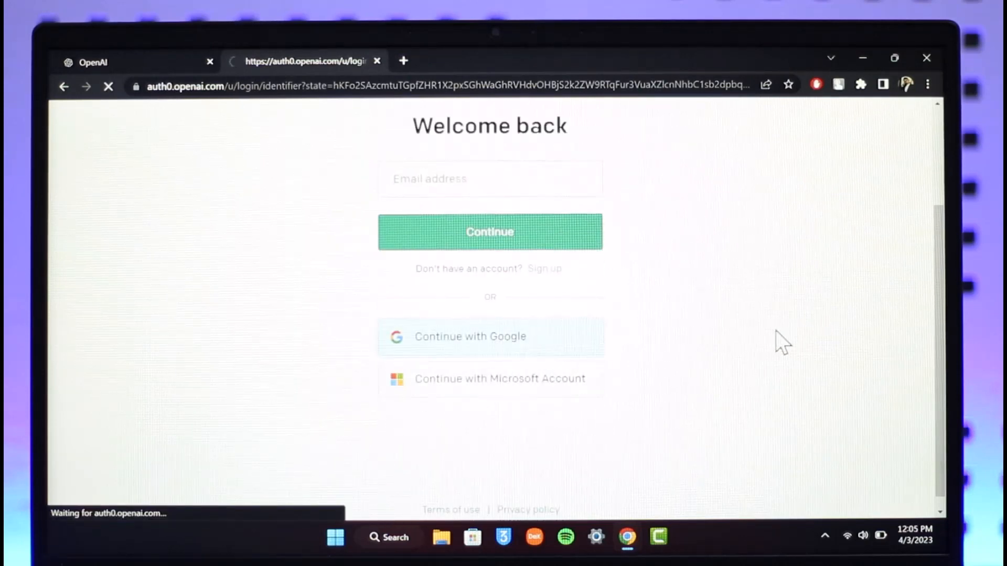
left_click(490, 337)
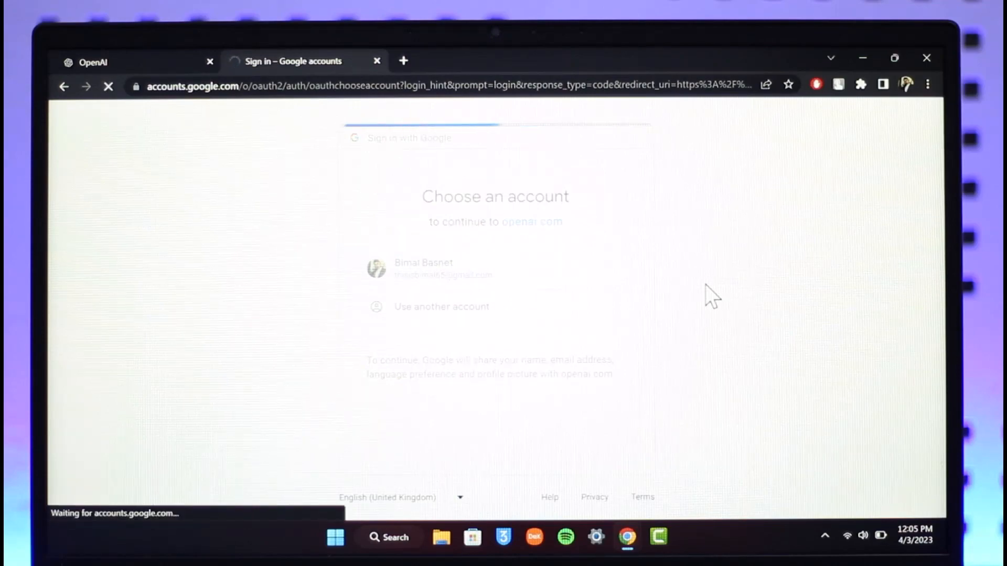
left_click(423, 269)
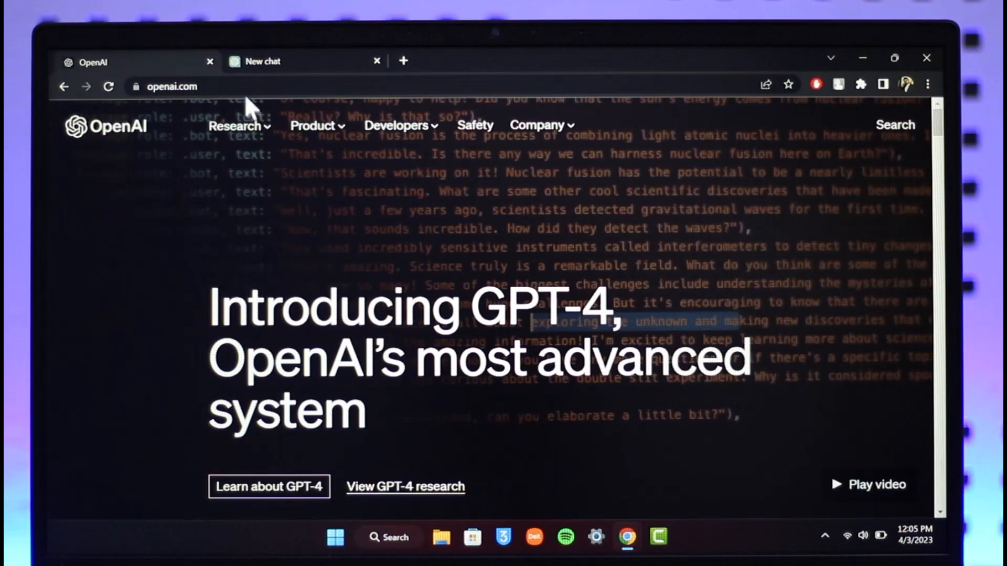
scroll("down", 3)
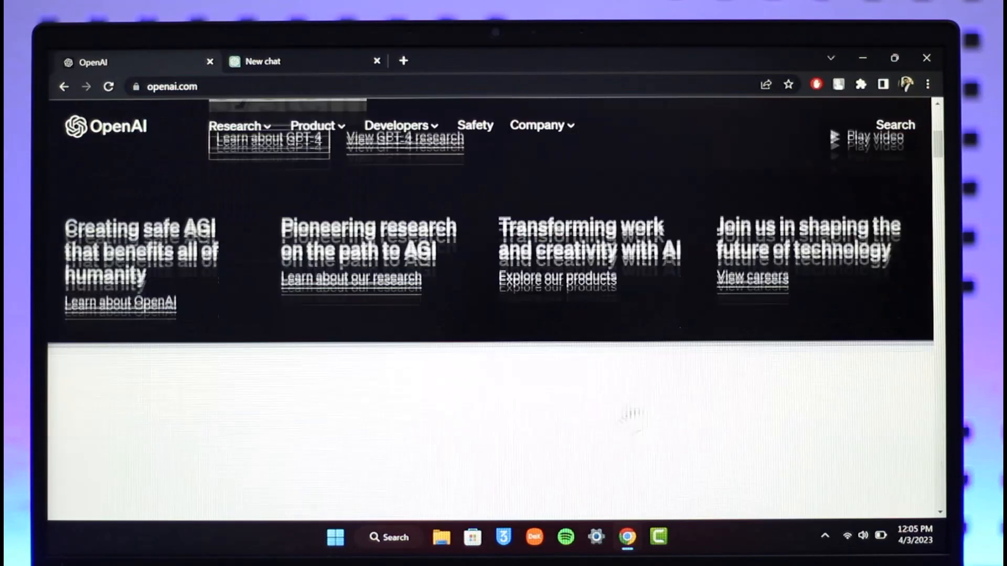
scroll("down", 3)
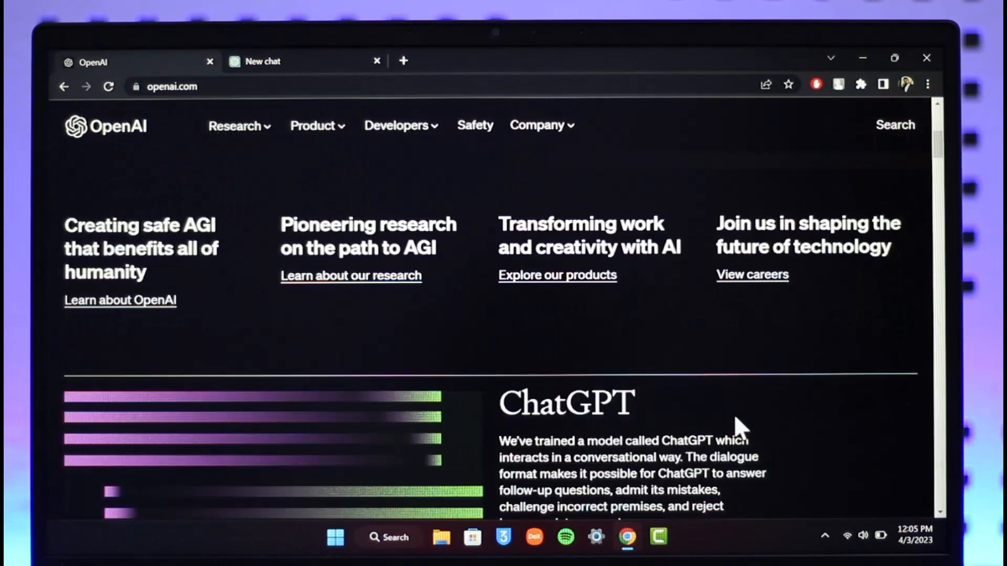
scroll("down", 3)
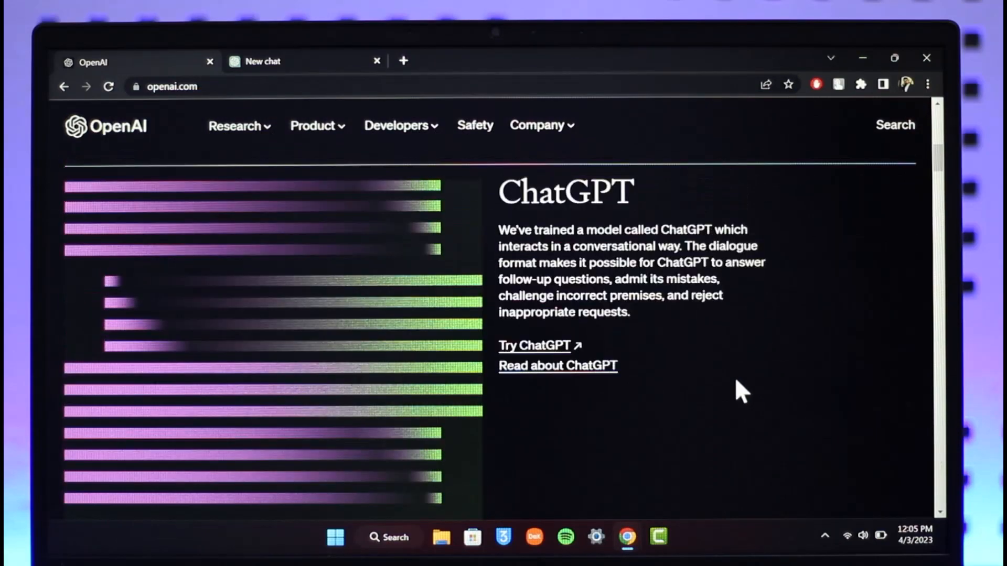
scroll("down", 3)
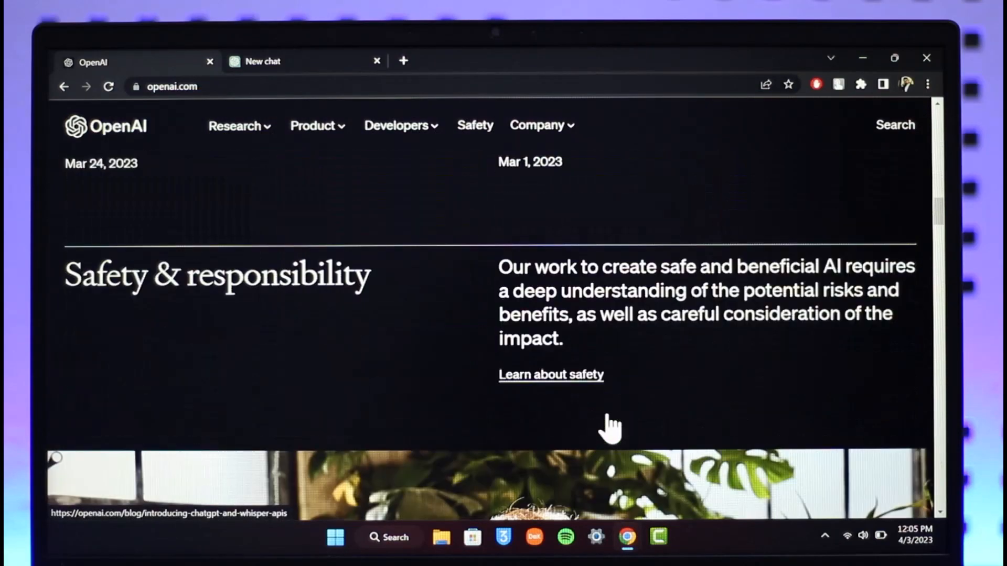